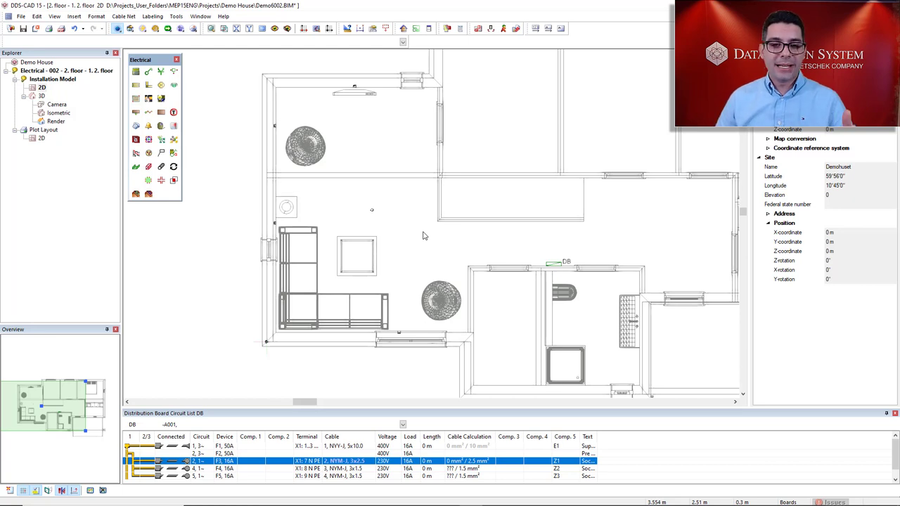
{"action": "mouse_move", "coordinate": [401, 188]}
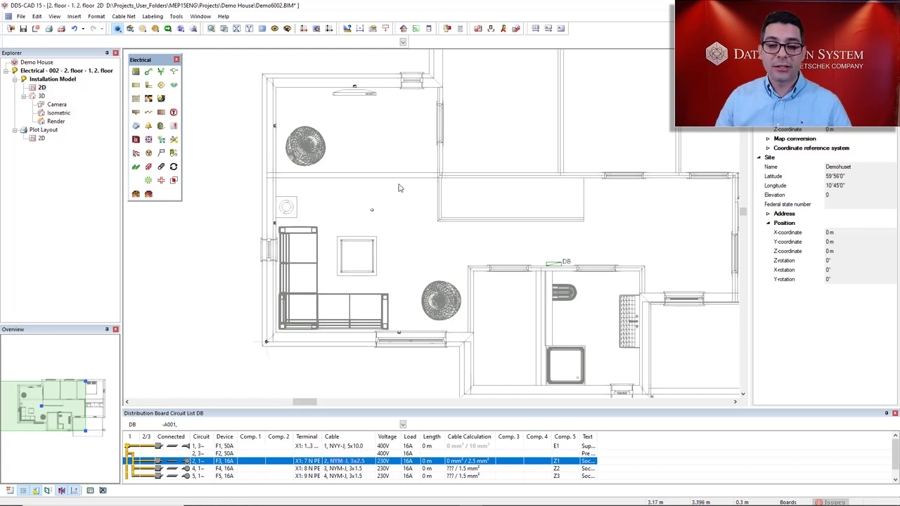
{"action": "mouse_move", "coordinate": [399, 262]}
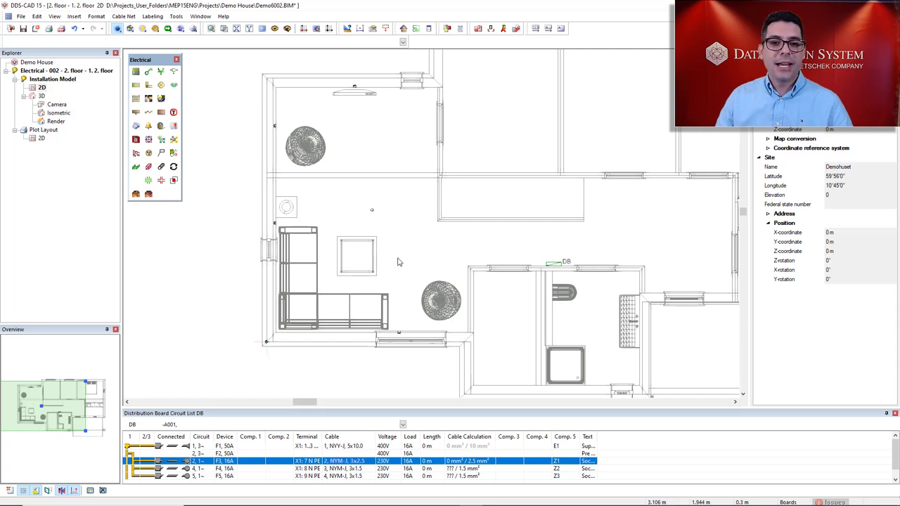
{"action": "mouse_move", "coordinate": [327, 92]}
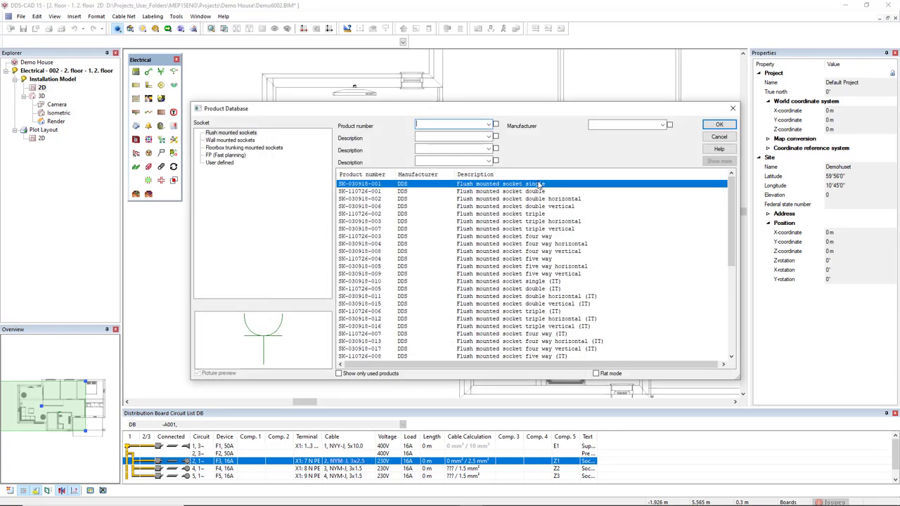
Place single flush-mounted sockets from the Product Database, then switch to double horizontal and place more.
{"action": "left_click", "coordinate": [719, 124]}
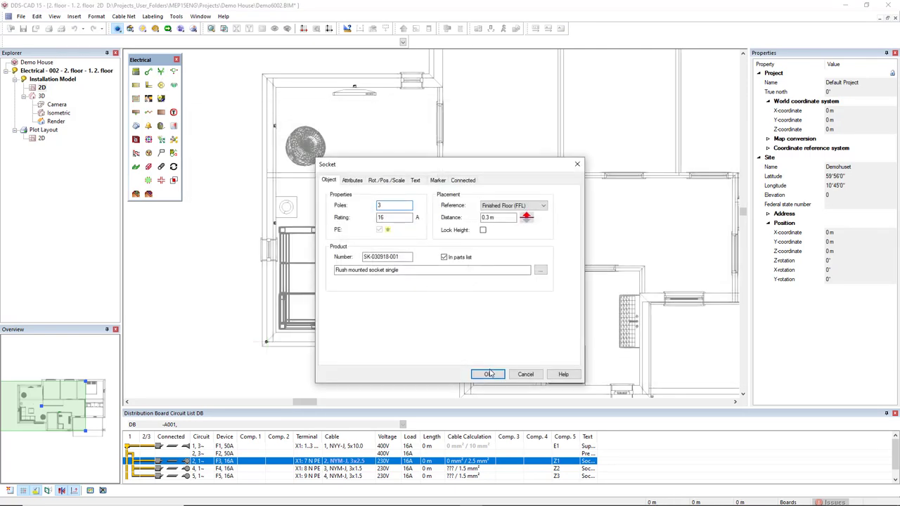
{"action": "left_click", "coordinate": [489, 374]}
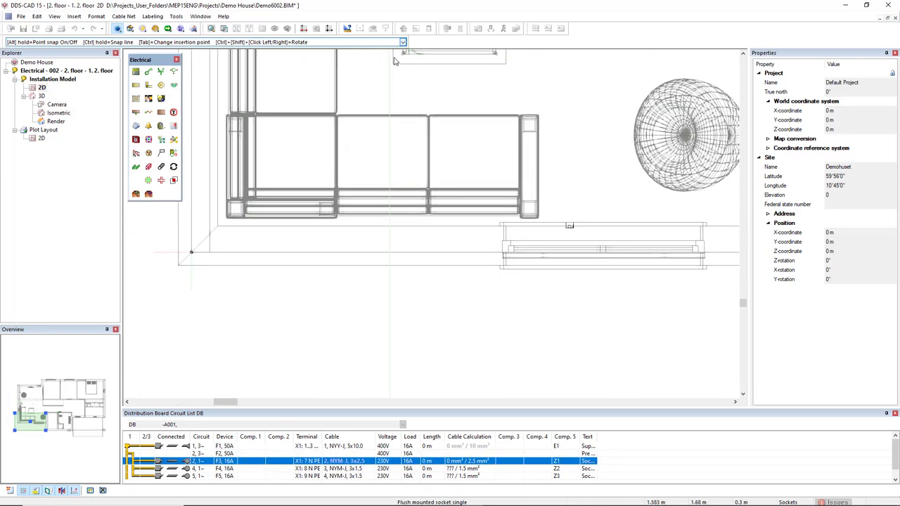
{"action": "mouse_move", "coordinate": [570, 224]}
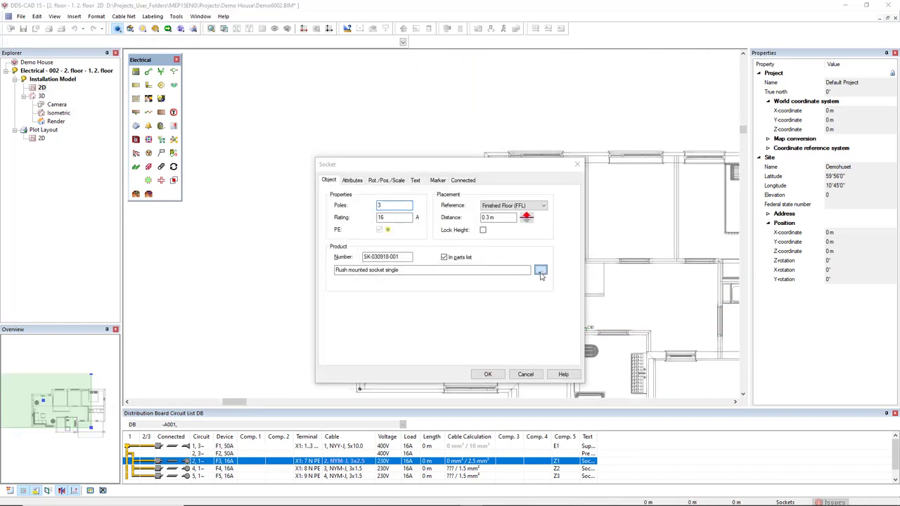
{"action": "left_click", "coordinate": [541, 270]}
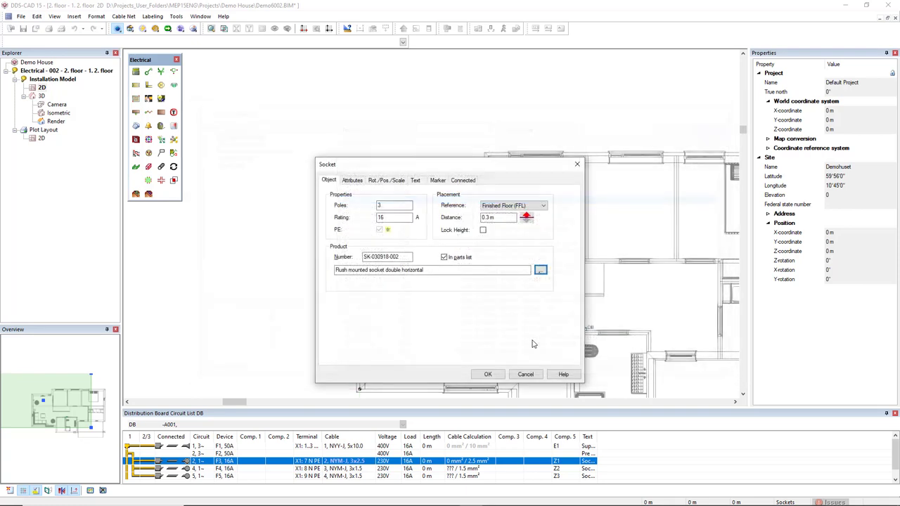
{"action": "left_click", "coordinate": [488, 374]}
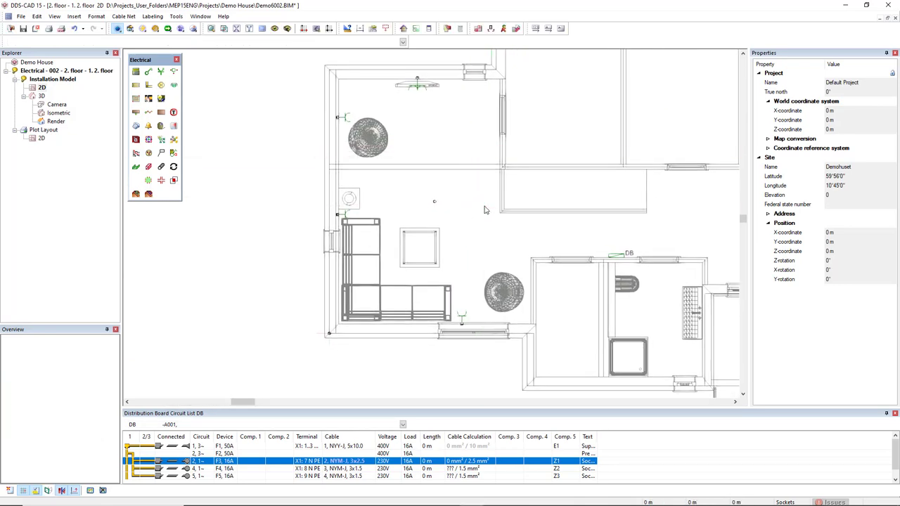
{"action": "mouse_move", "coordinate": [425, 134]}
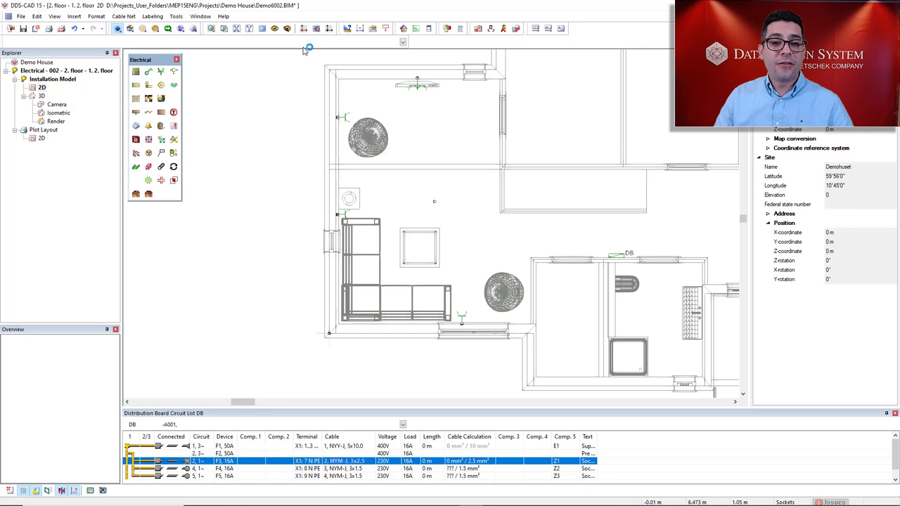
{"action": "mouse_move", "coordinate": [367, 149]}
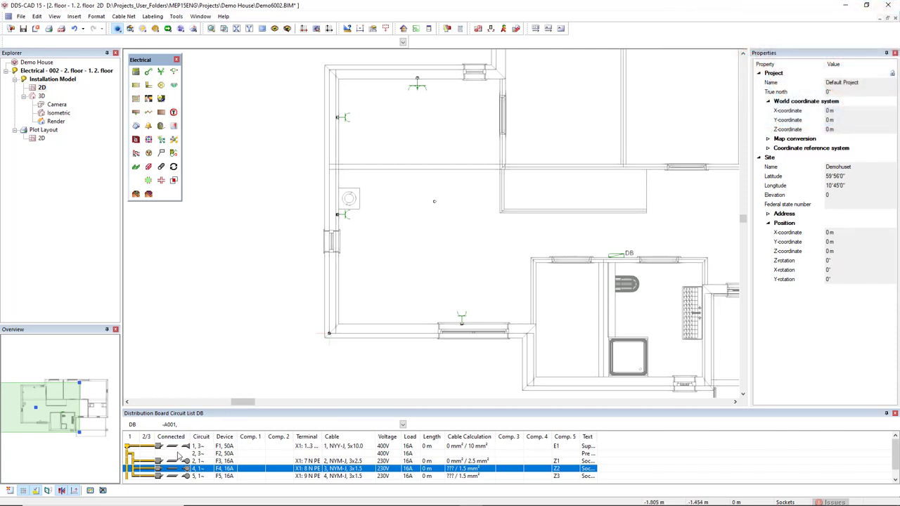
Make circuit 2 (F3, 16A) active in the Distribution Board Circuit List.
{"action": "left_click", "coordinate": [211, 460]}
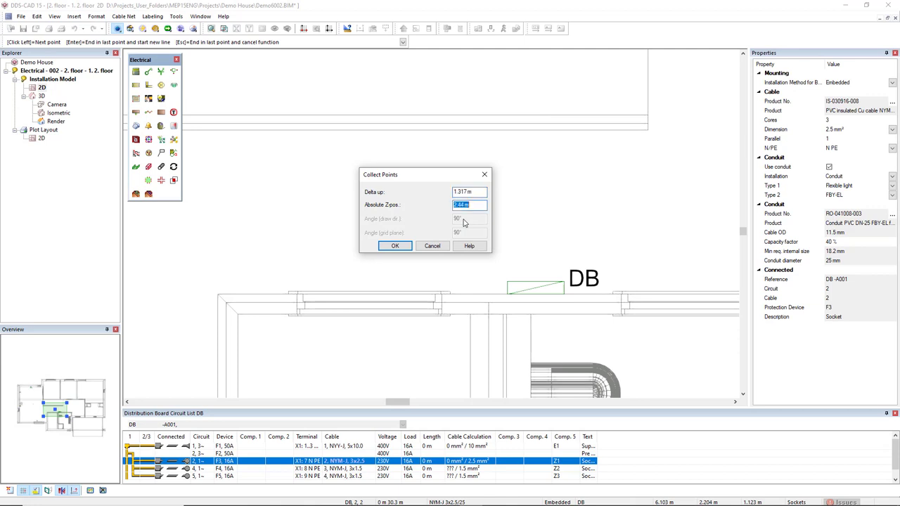
Route the F3 cable from DB at Z 2.44 m through Cable Junction Box 2 and down to the left-wall socket.
{"action": "left_click", "coordinate": [394, 245]}
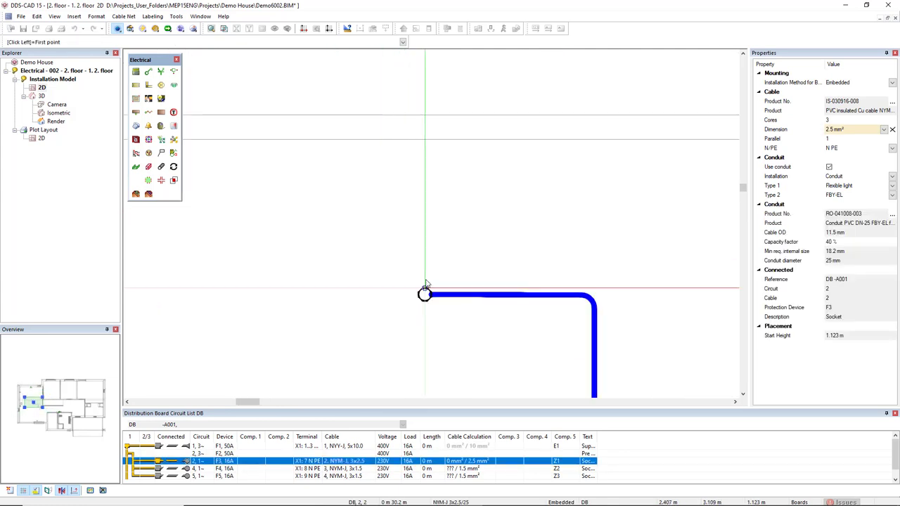
{"action": "left_click", "coordinate": [425, 294]}
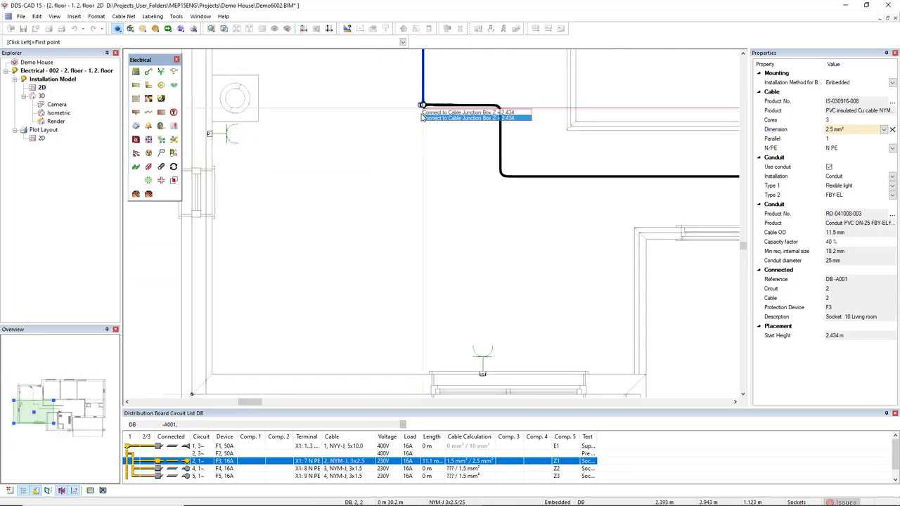
{"action": "left_click", "coordinate": [422, 105]}
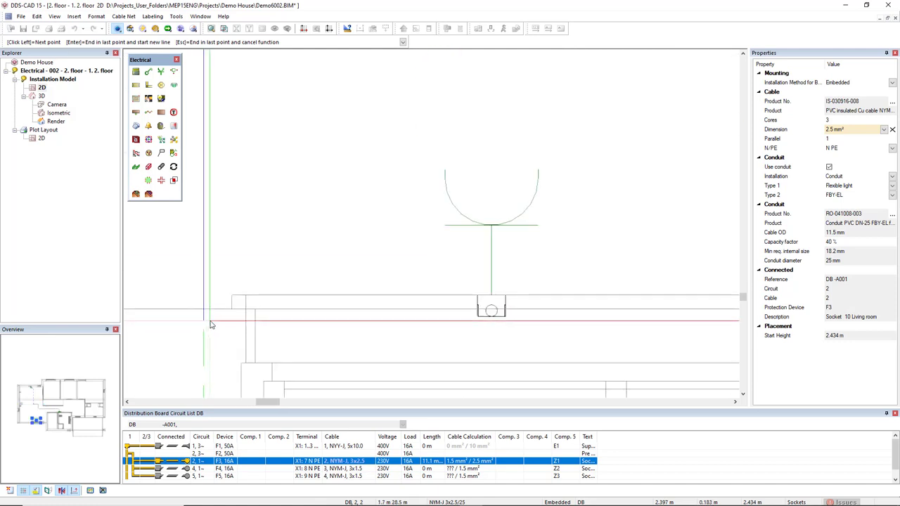
{"action": "left_click", "coordinate": [210, 324]}
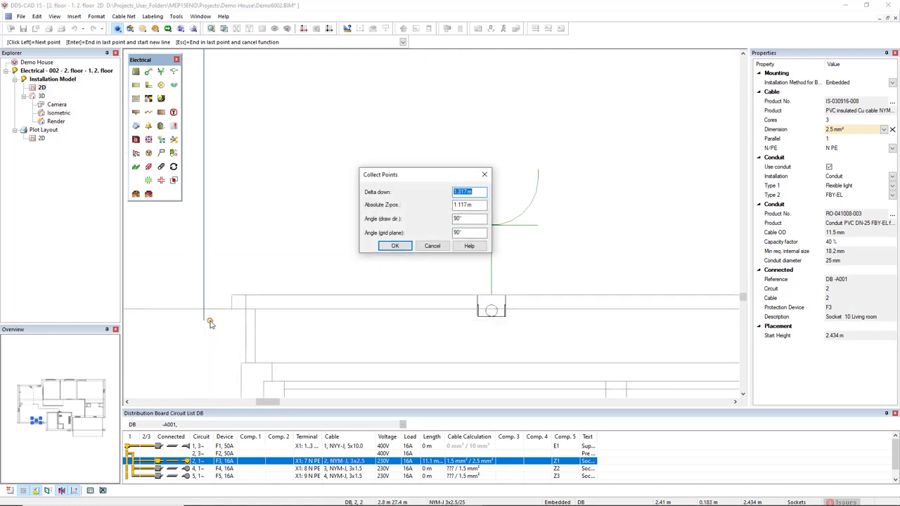
{"action": "left_click", "coordinate": [394, 245]}
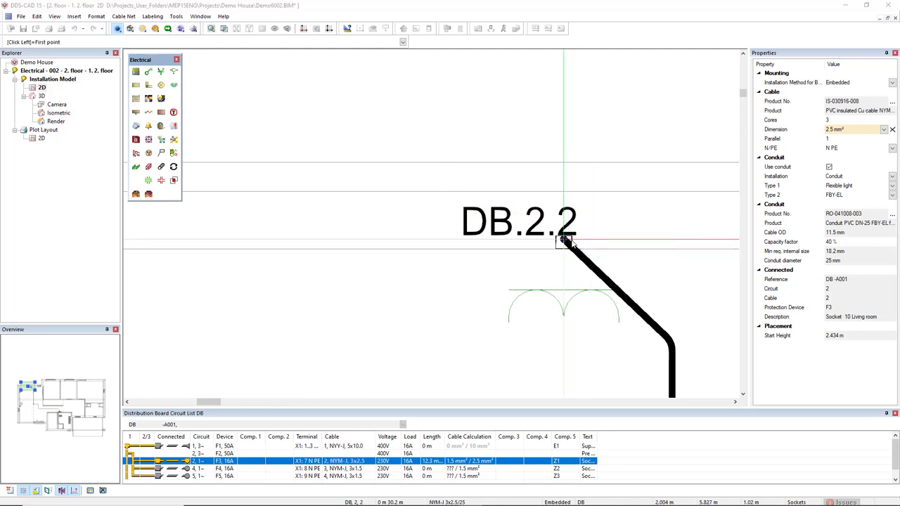
Continue the F3 cable from DB.2.2 down to the double socket and on to the left-wall socket.
{"action": "left_click", "coordinate": [562, 243]}
{"action": "type", "text": "-.05"}
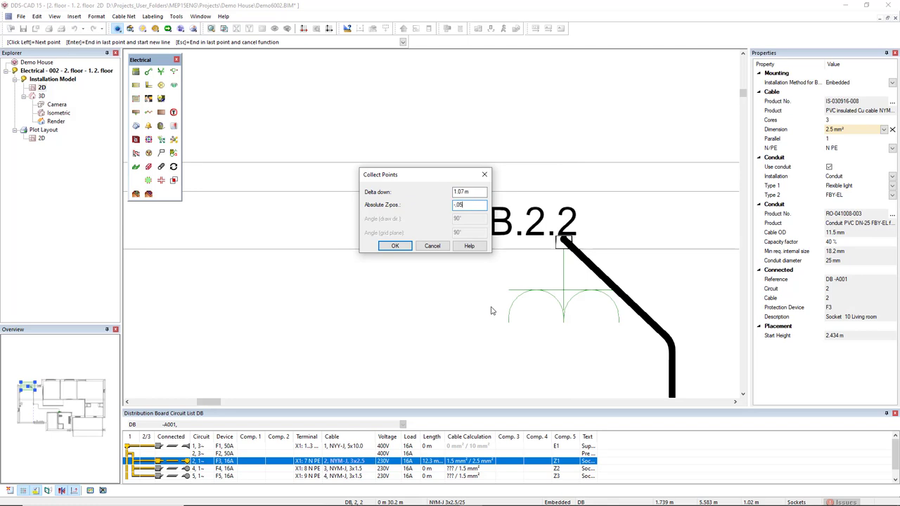
{"action": "left_click", "coordinate": [395, 246]}
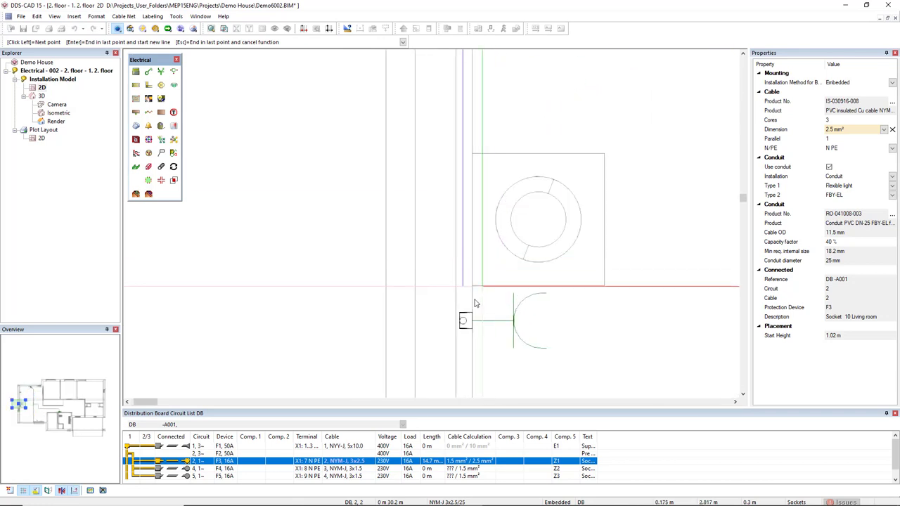
{"action": "left_click", "coordinate": [449, 344]}
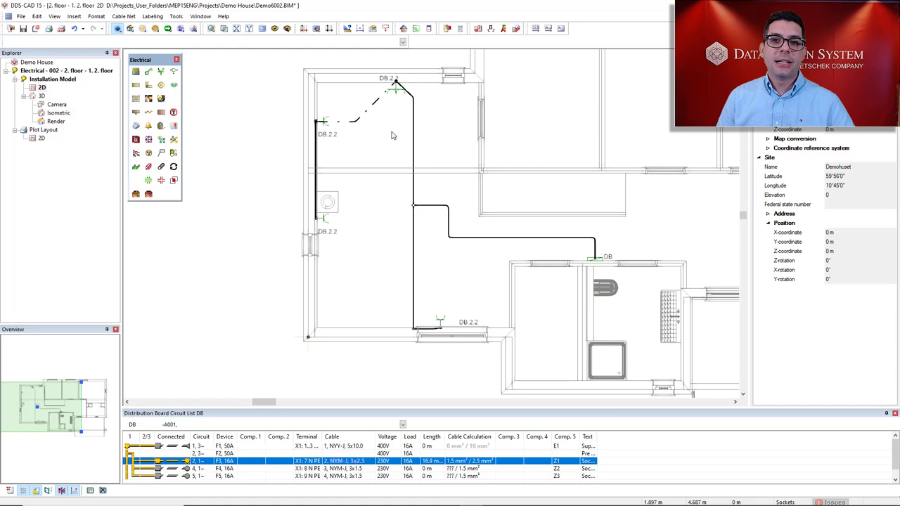
{"action": "mouse_move", "coordinate": [351, 130]}
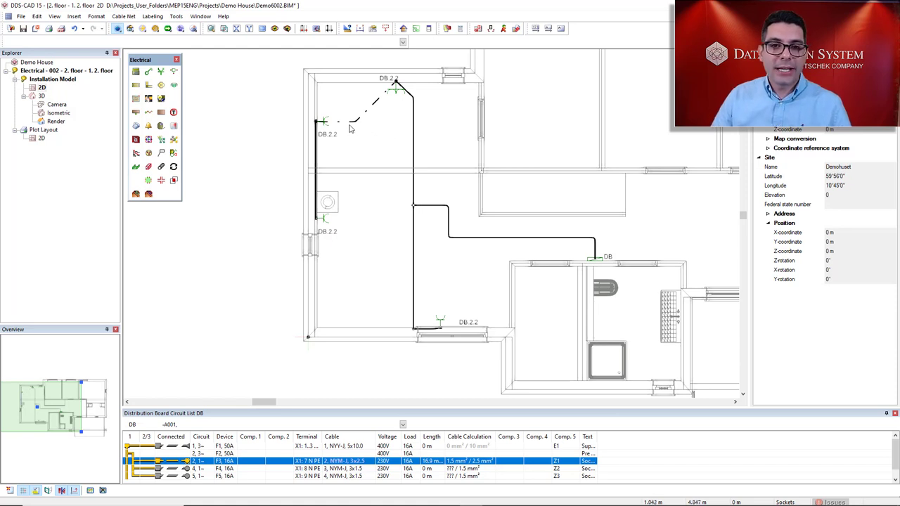
{"action": "mouse_move", "coordinate": [392, 122]}
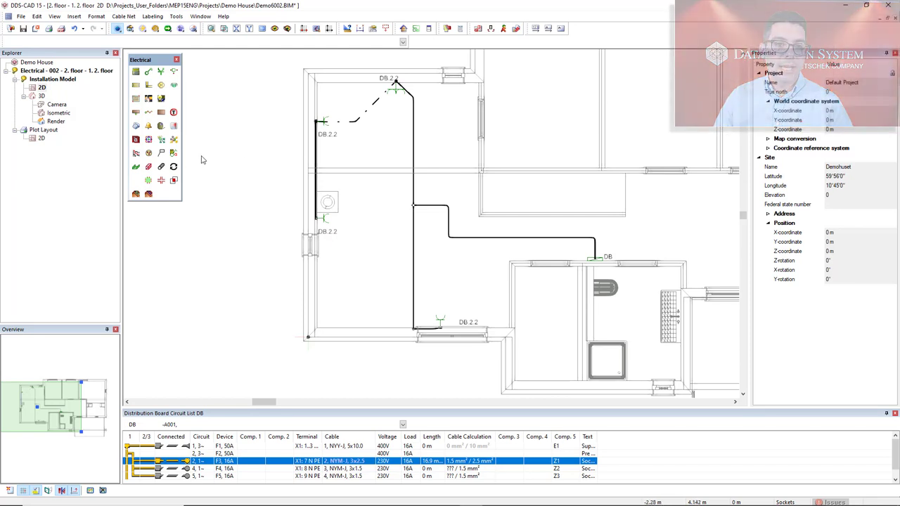
Add Group Indicator load labels: DB 2.2 100 W on sockets and 200 W on the double socket.
{"action": "left_click", "coordinate": [173, 154]}
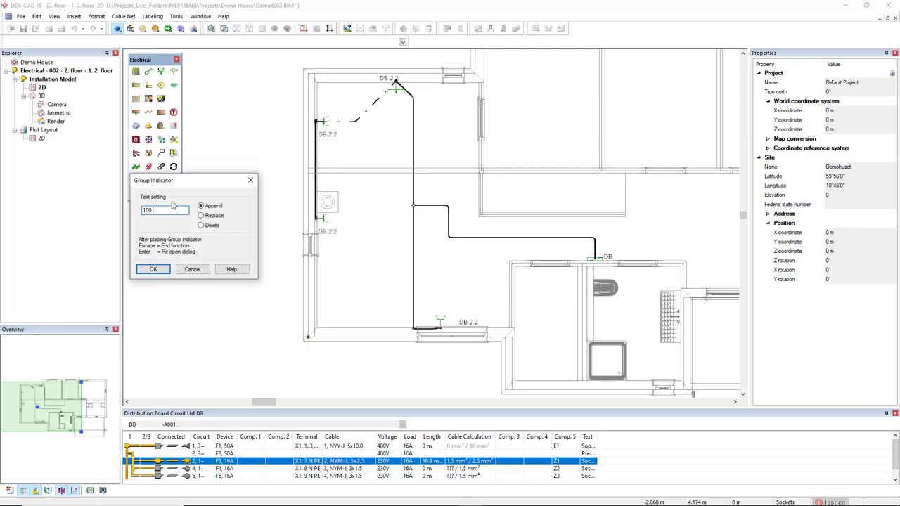
{"action": "left_click", "coordinate": [153, 269]}
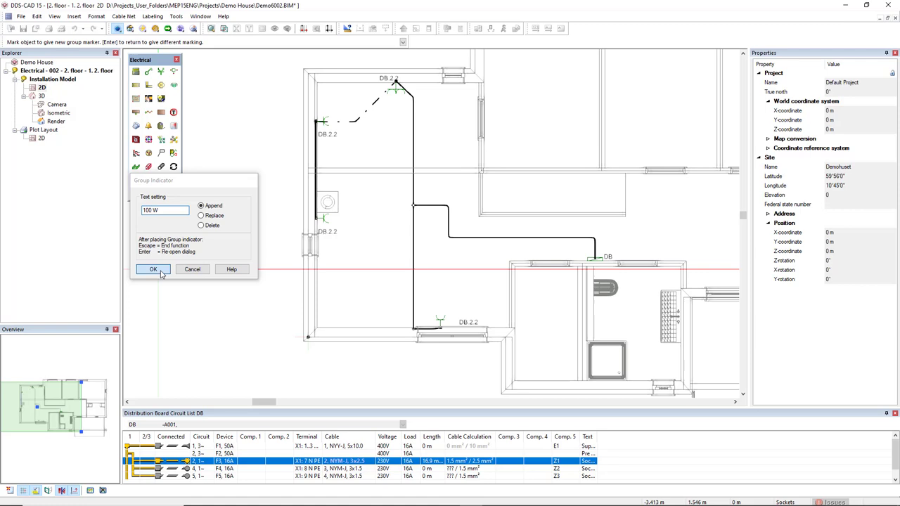
{"action": "left_click", "coordinate": [153, 269]}
{"action": "type", "text": "200"}
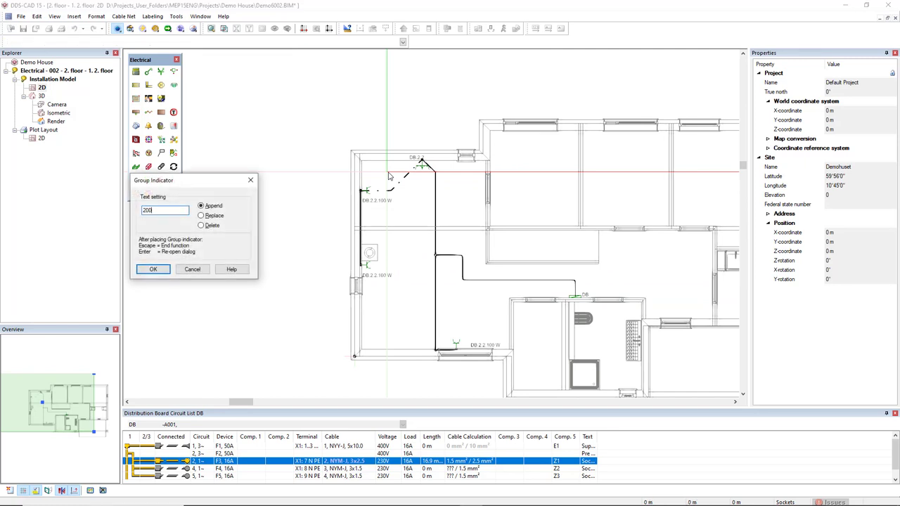
{"action": "left_click", "coordinate": [153, 269]}
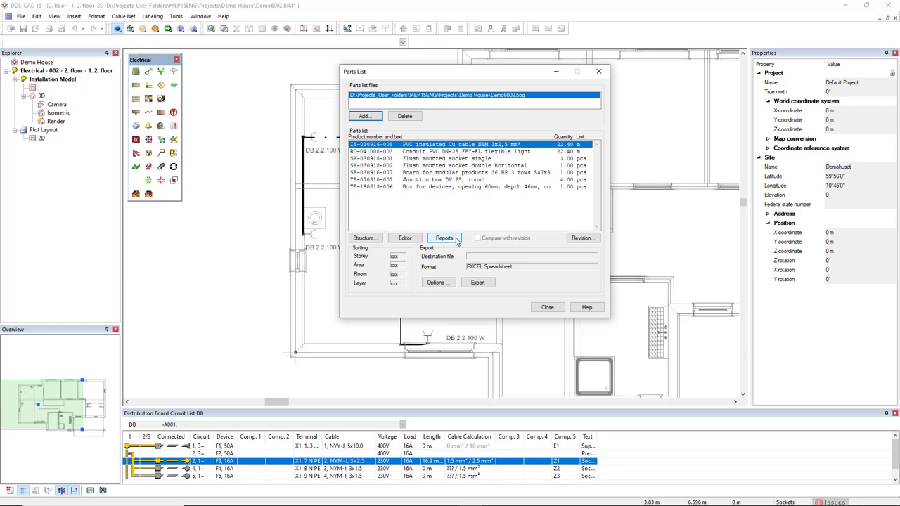
Generate the Electrical circuit load report from the Parts List, view its second page, and close it.
{"action": "left_click", "coordinate": [444, 237]}
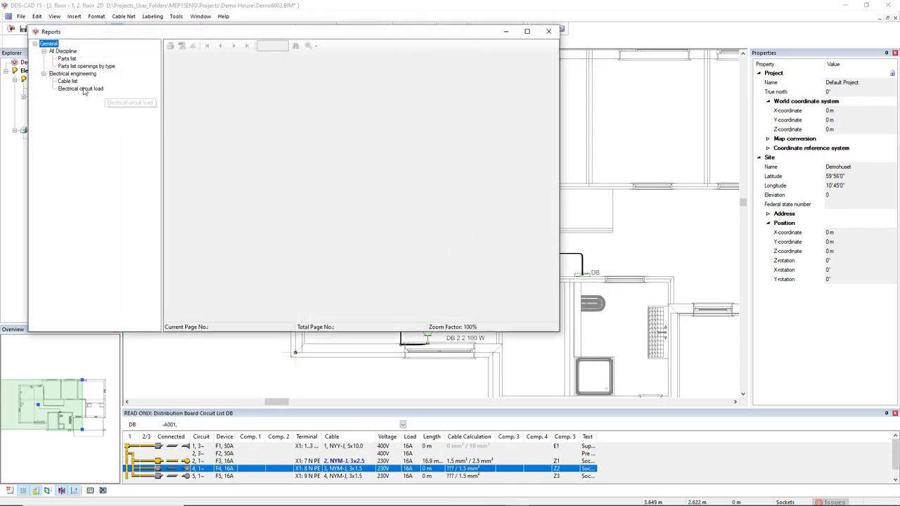
{"action": "left_click", "coordinate": [80, 89]}
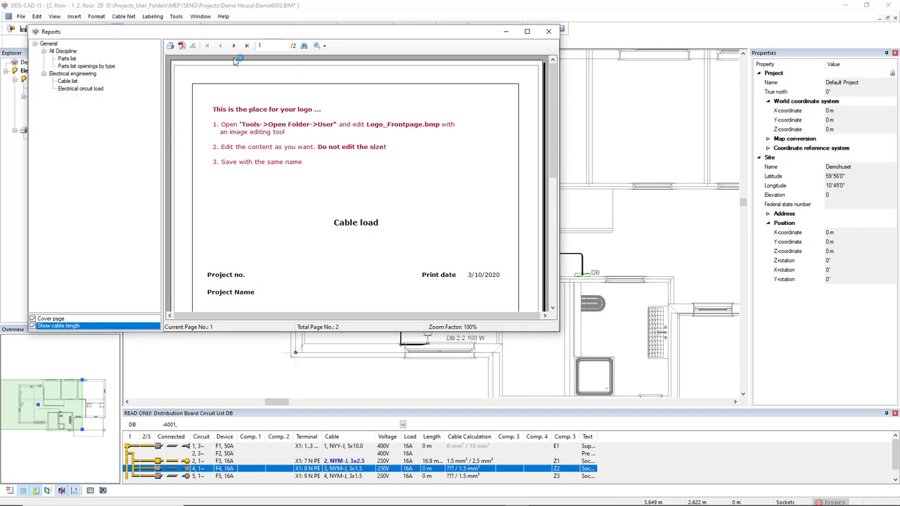
{"action": "left_click", "coordinate": [234, 45]}
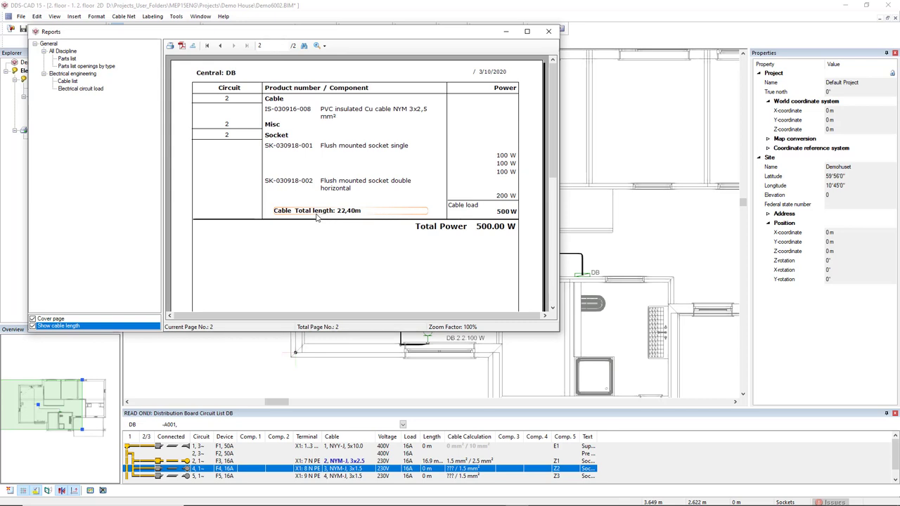
{"action": "mouse_move", "coordinate": [340, 216]}
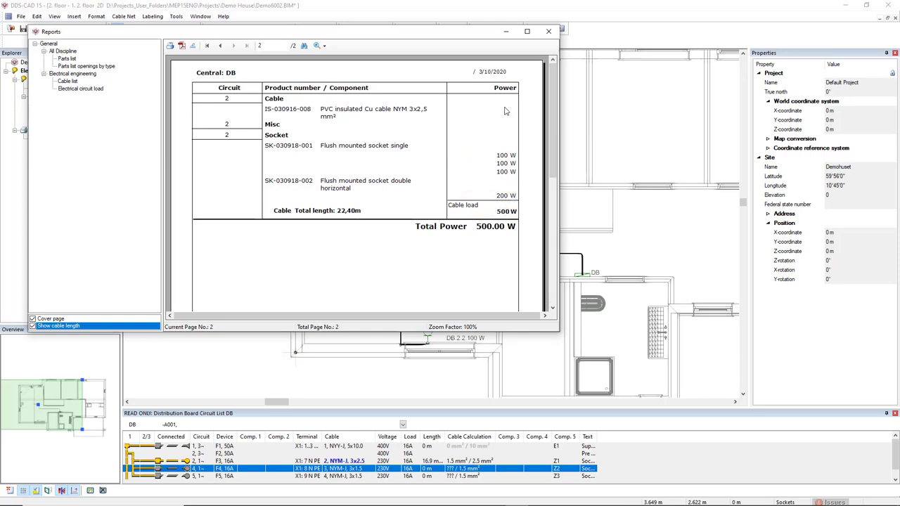
{"action": "left_click", "coordinate": [549, 30]}
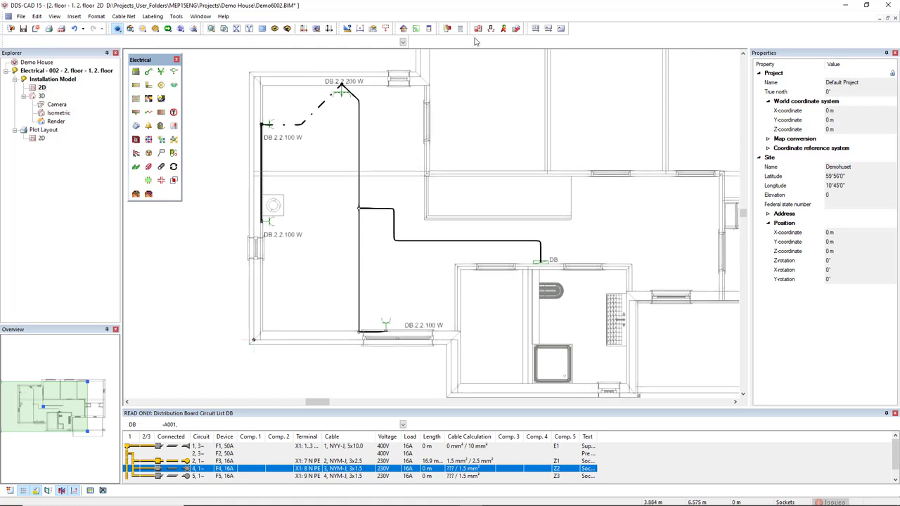
Draw a new polygonal part model DEMO6002 - 1 around the living room and close its contour.
{"action": "left_click", "coordinate": [478, 28]}
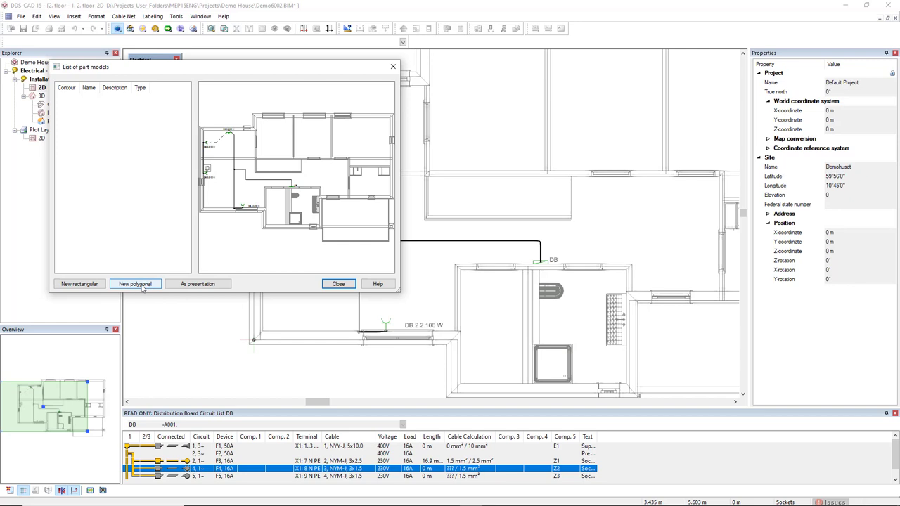
{"action": "left_click", "coordinate": [134, 284]}
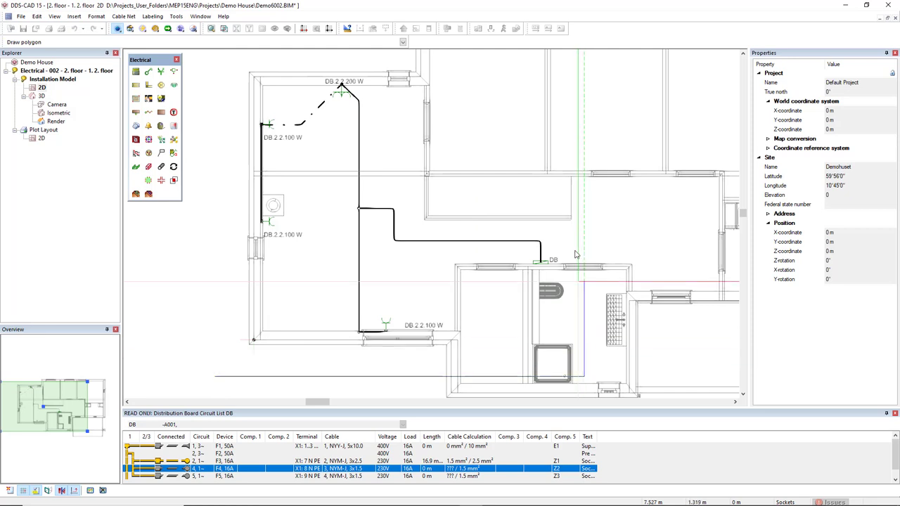
{"action": "right_click", "coordinate": [486, 151]}
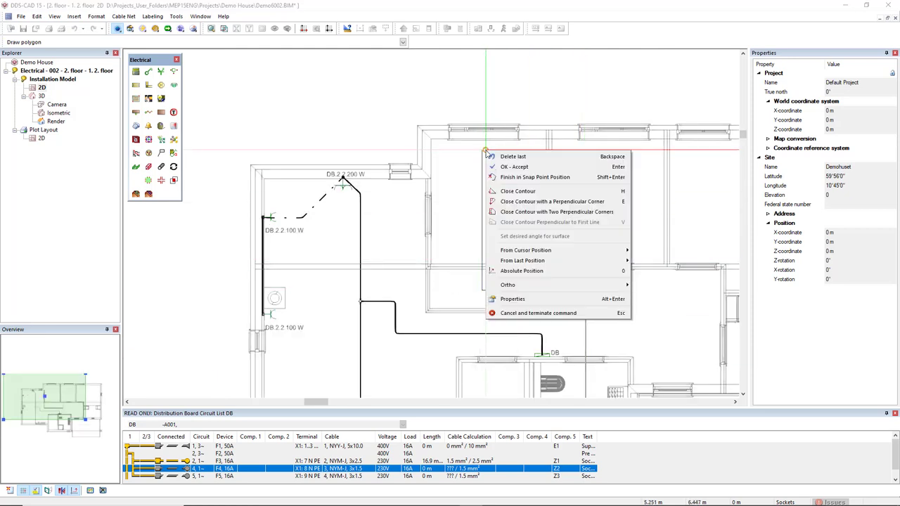
{"action": "mouse_move", "coordinate": [577, 202]}
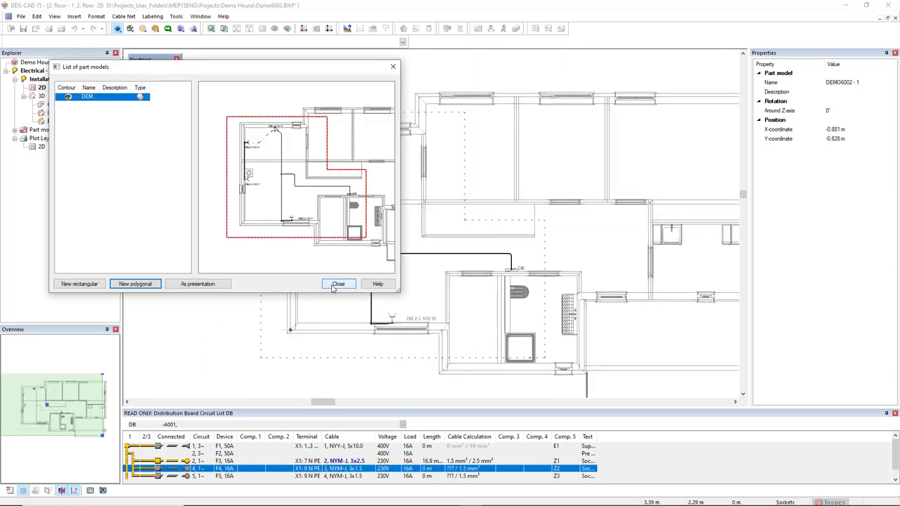
{"action": "left_click", "coordinate": [338, 284]}
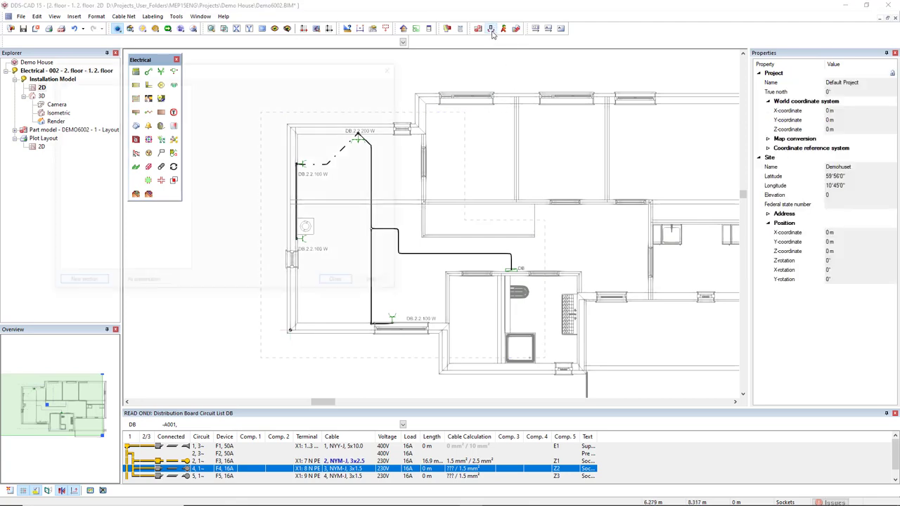
{"action": "left_click", "coordinate": [490, 28]}
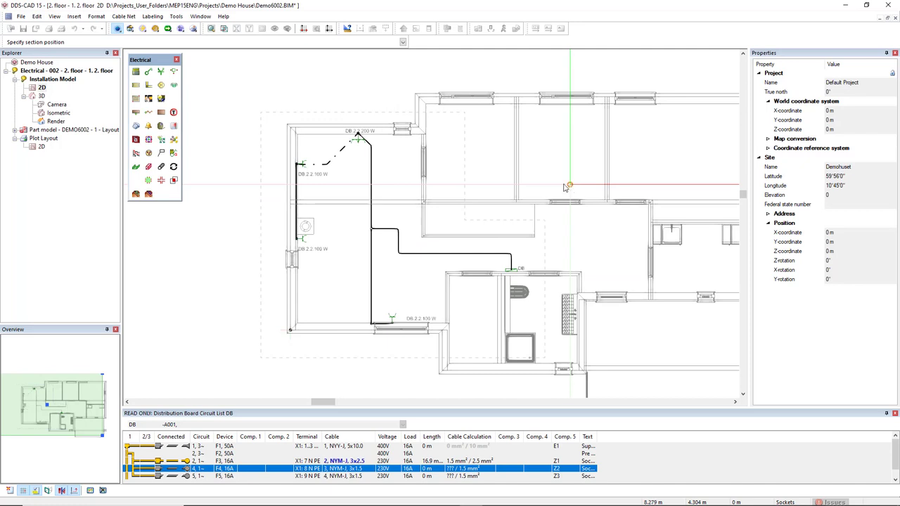
Set section A-A's position and depth across the living room, then open the 2D plot layout sheet.
{"action": "left_click", "coordinate": [284, 357]}
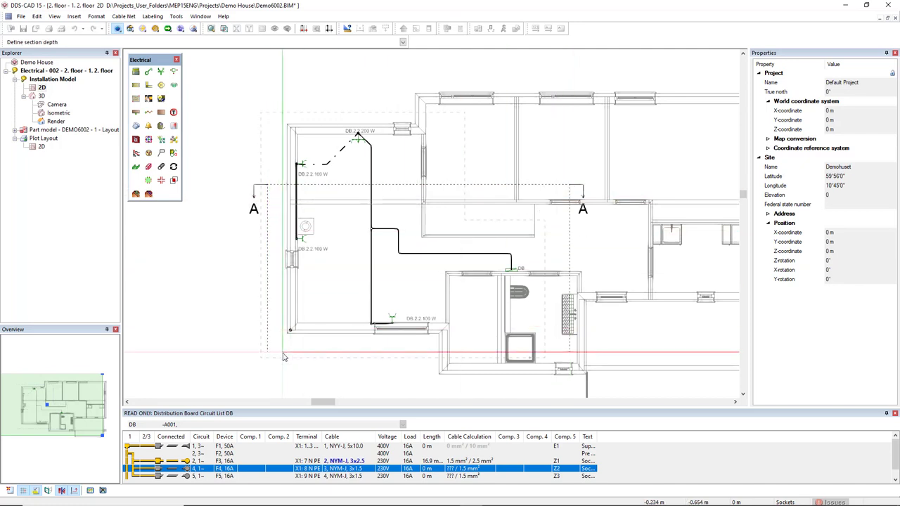
{"action": "left_click", "coordinate": [15, 146]}
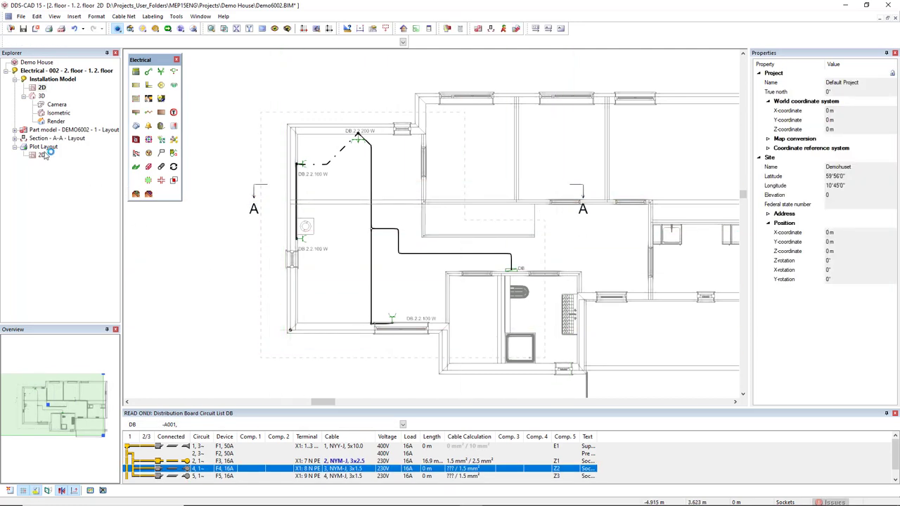
{"action": "left_click", "coordinate": [42, 154]}
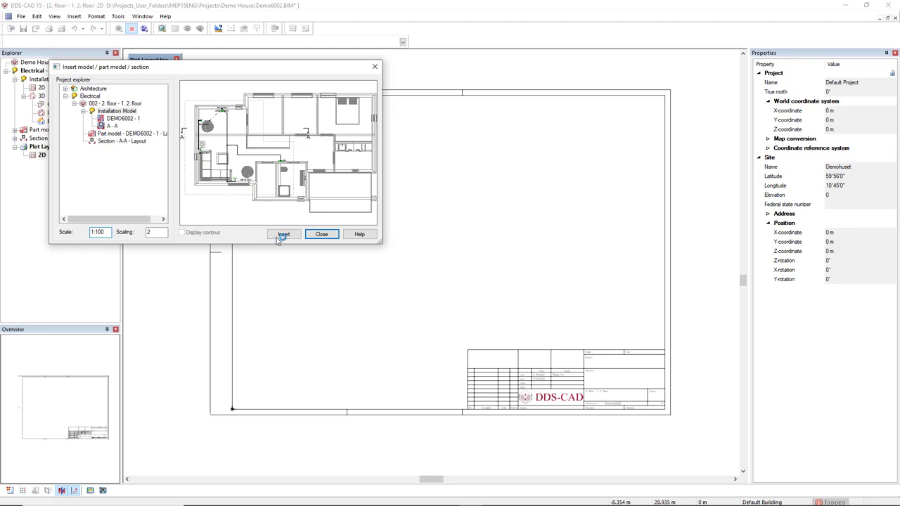
Insert the floor plan at 1:100, the living-room part model at 1:50, and section A-A onto the sheet.
{"action": "left_click", "coordinate": [284, 234]}
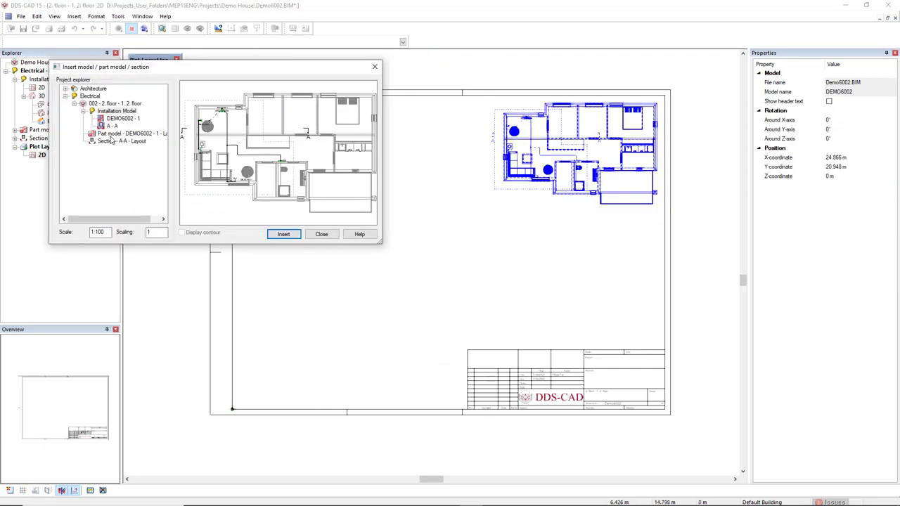
{"action": "left_click", "coordinate": [134, 134]}
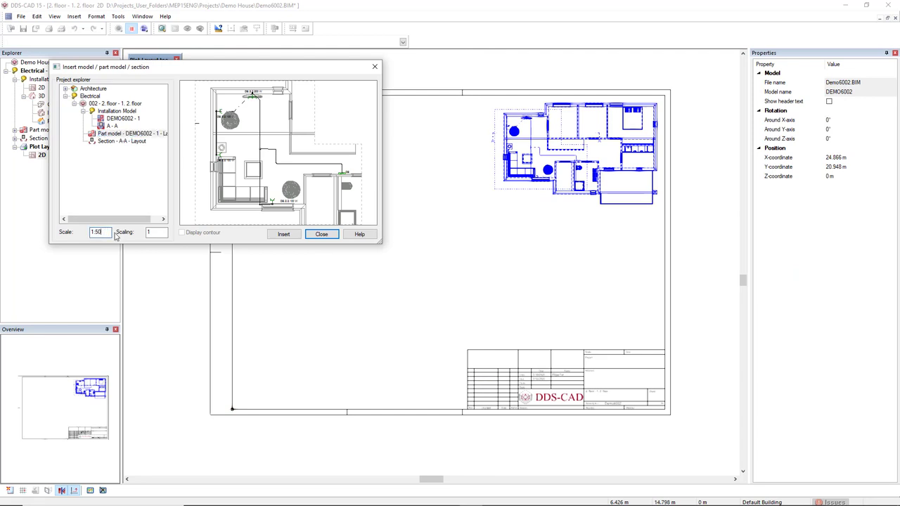
{"action": "left_click", "coordinate": [284, 234]}
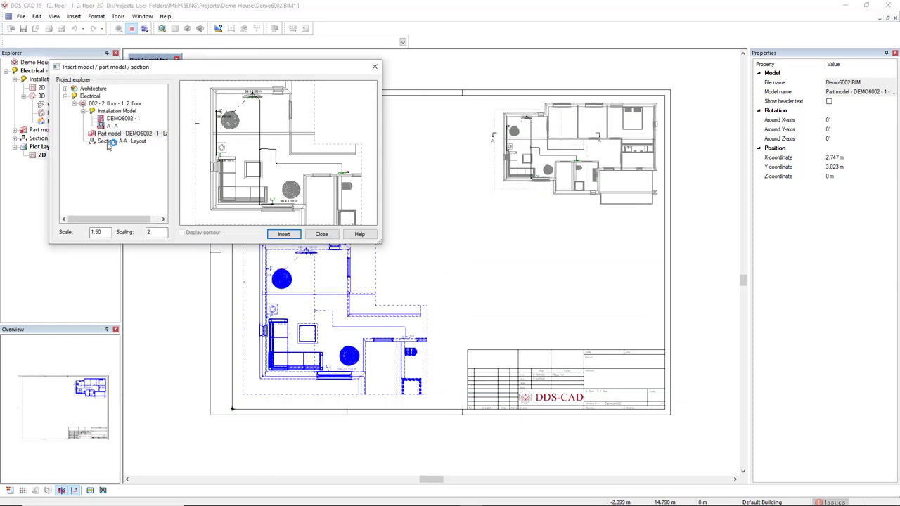
{"action": "left_click", "coordinate": [284, 234]}
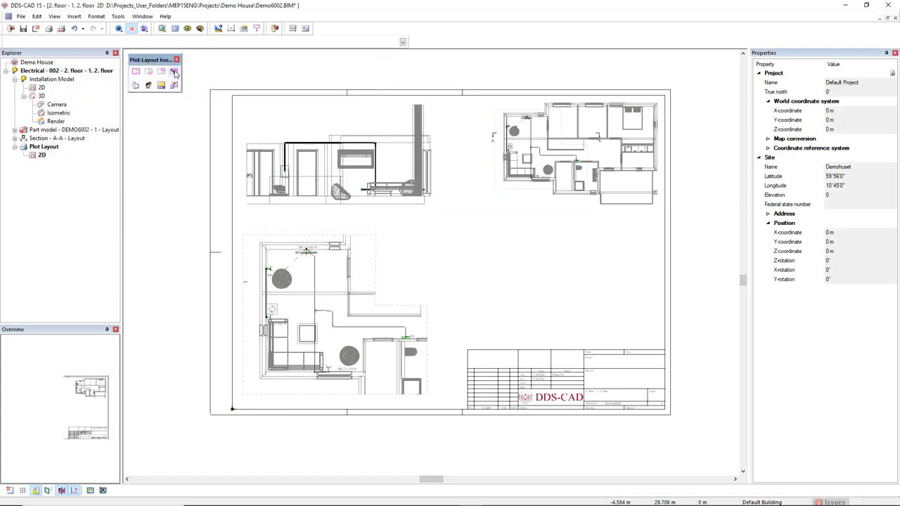
{"action": "mouse_move", "coordinate": [174, 74]}
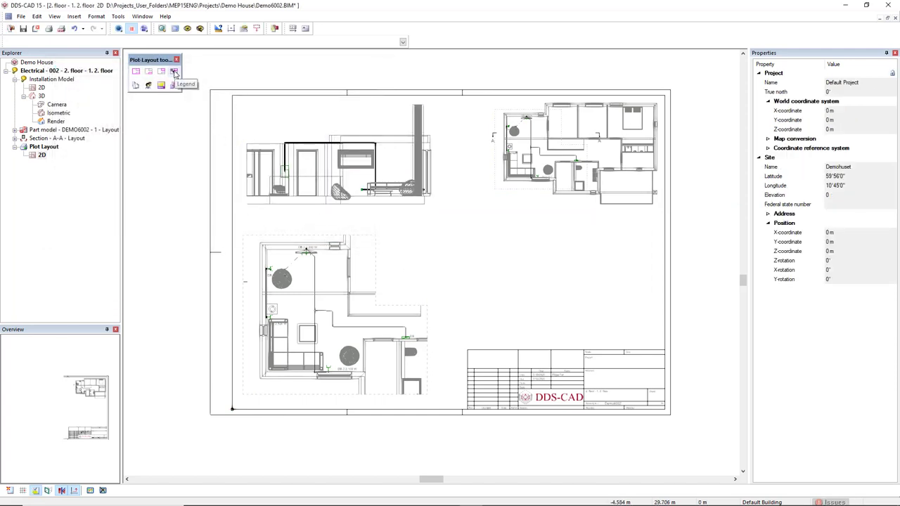
Place a legend of distribution board, socket and junction box symbols above the title block.
{"action": "left_click", "coordinate": [174, 71]}
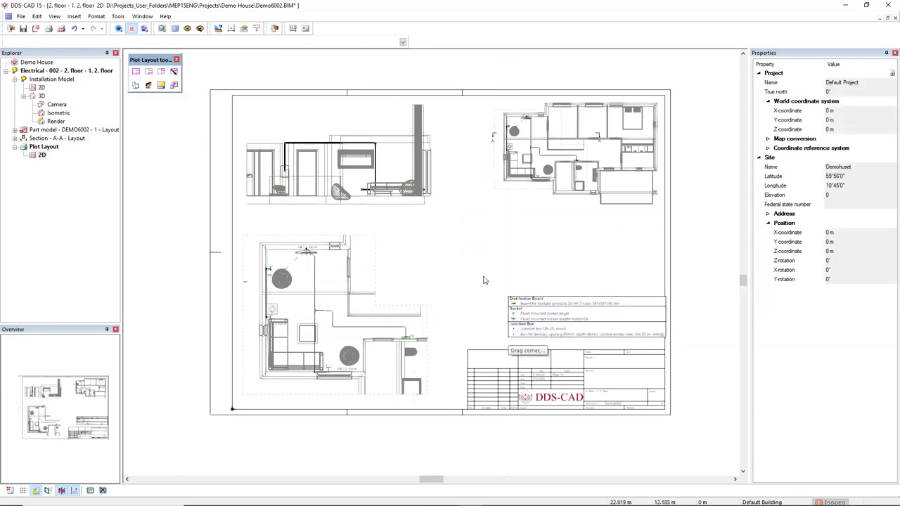
{"action": "left_click", "coordinate": [586, 316]}
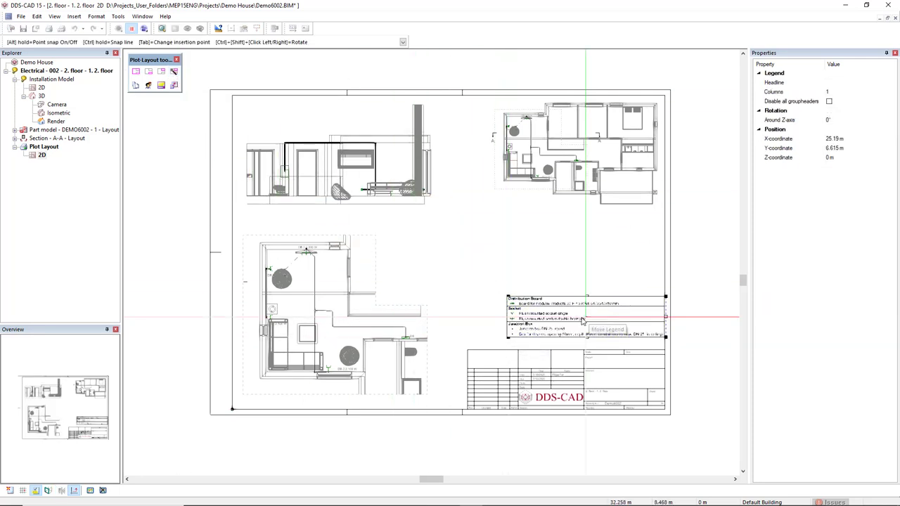